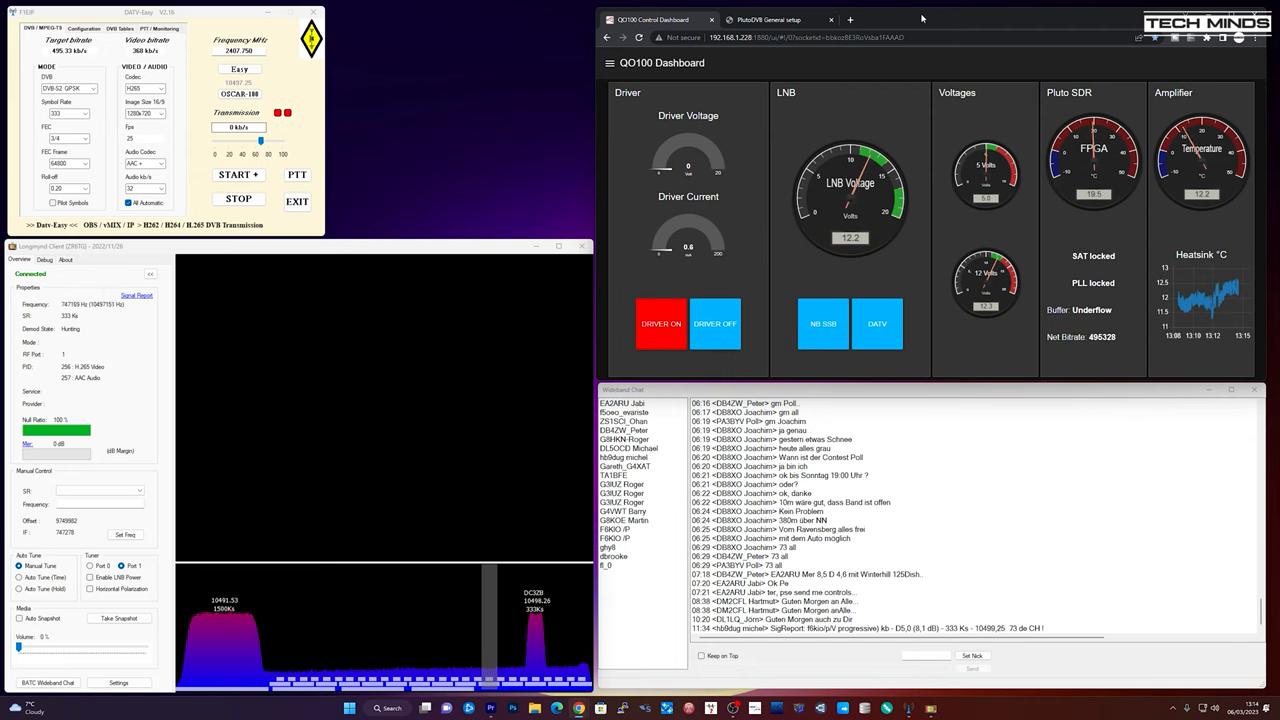
pyautogui.moveTo(334, 250)
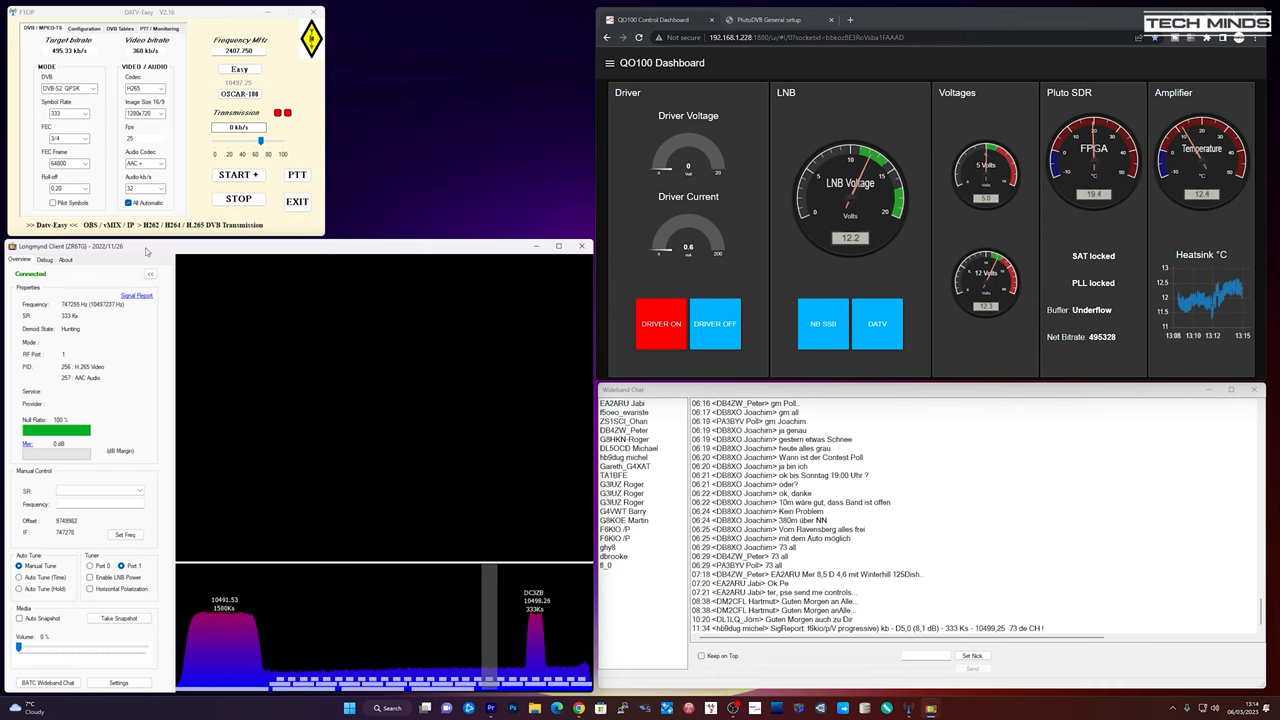
pyautogui.moveTo(764, 108)
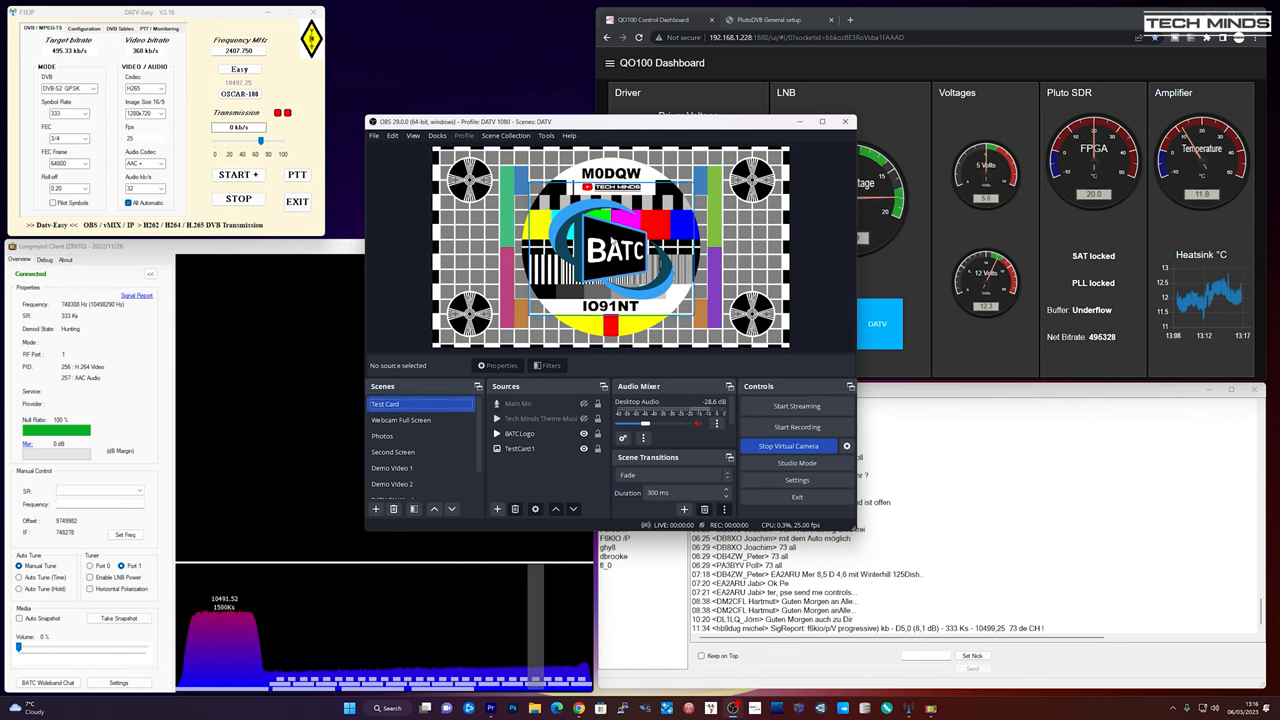
# Show the Webcam Full Screen, Demo Video 2 and Second Screen scenes in turn, ending back on the webcam
pyautogui.click(400, 420)
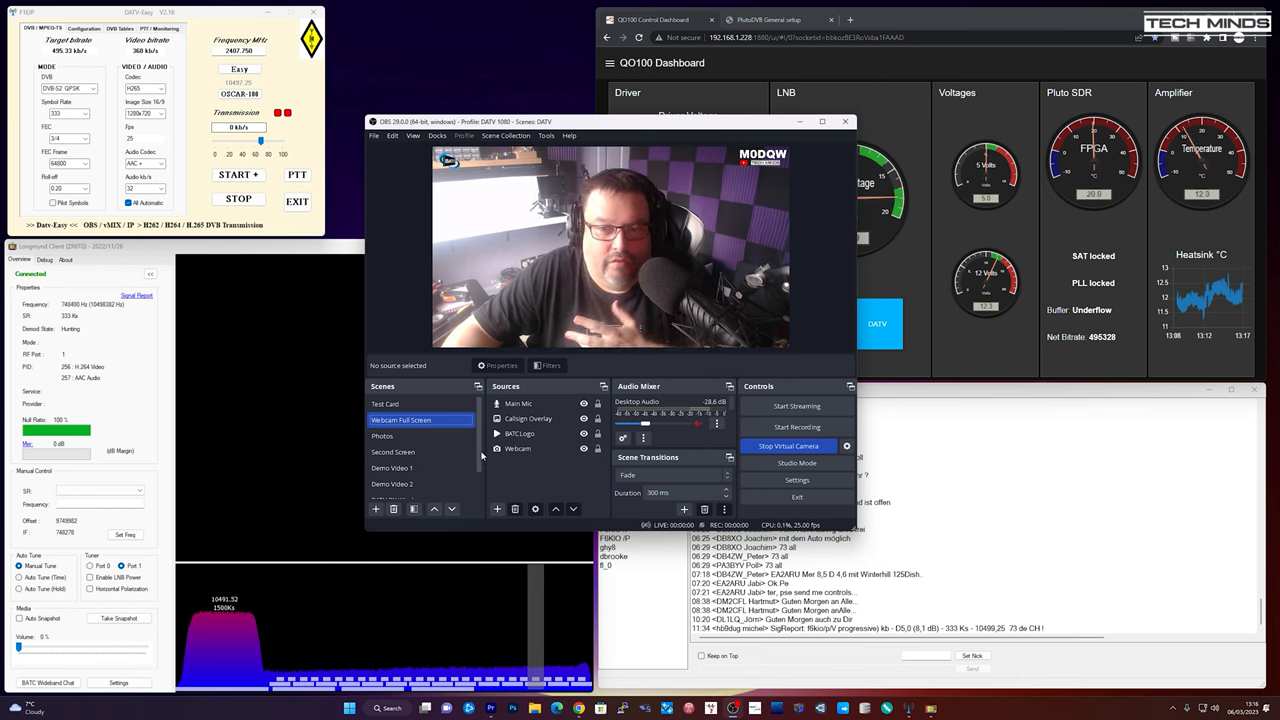
pyautogui.click(392, 452)
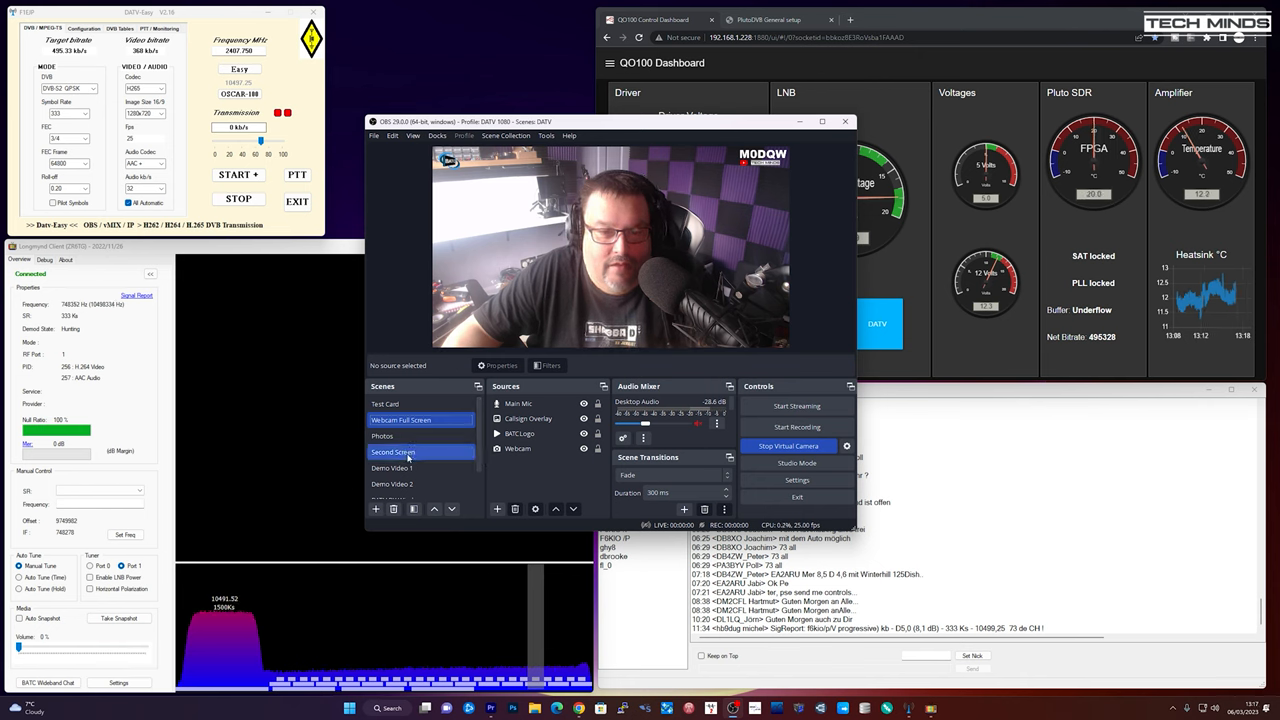
pyautogui.click(392, 484)
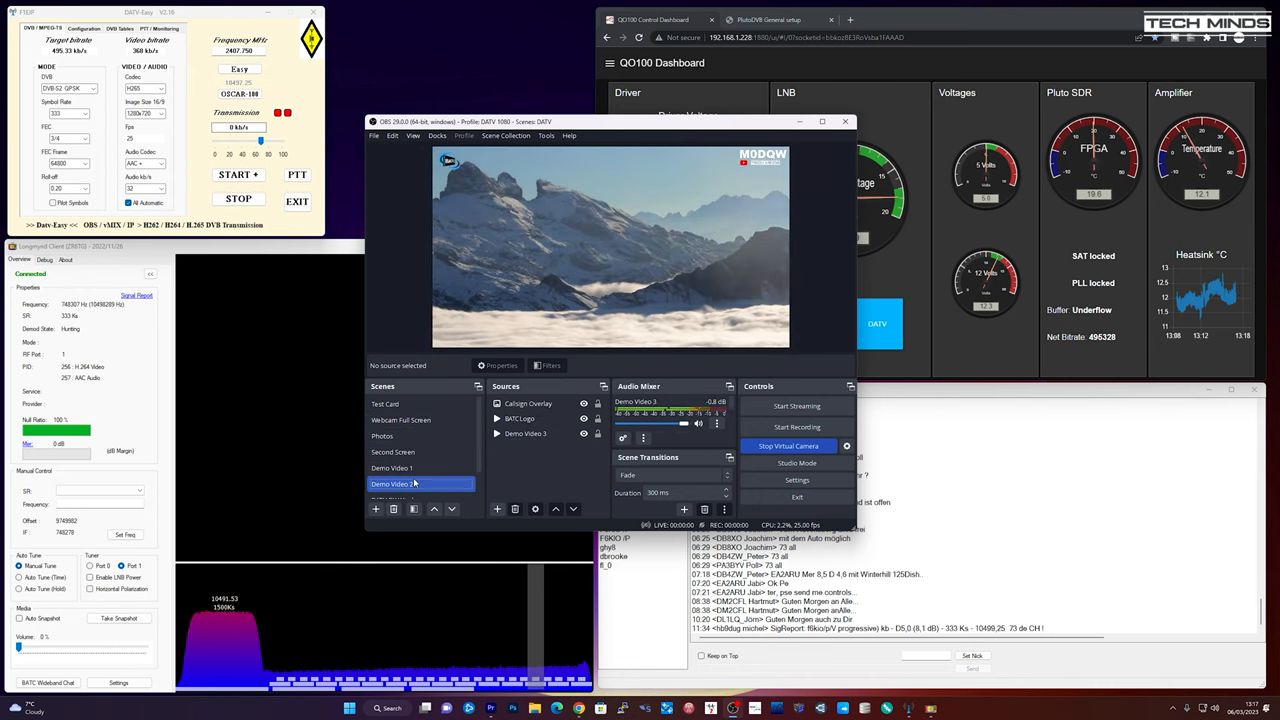
pyautogui.click(392, 452)
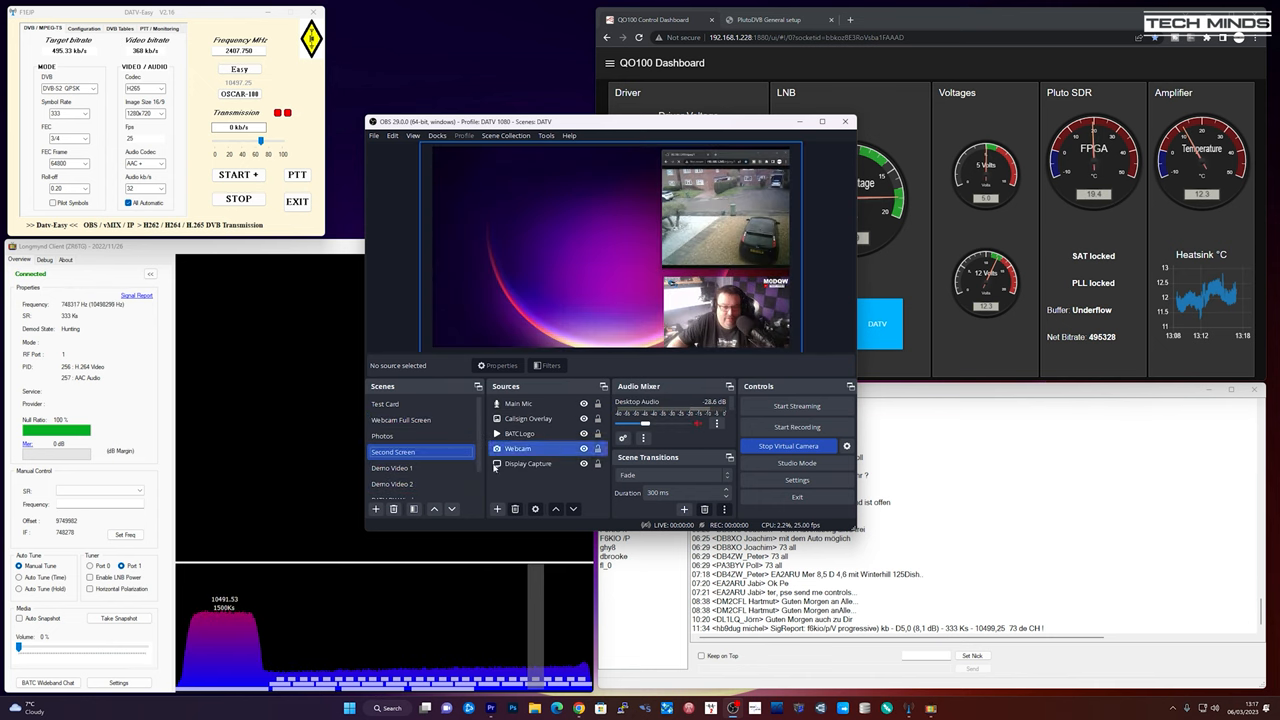
pyautogui.click(400, 420)
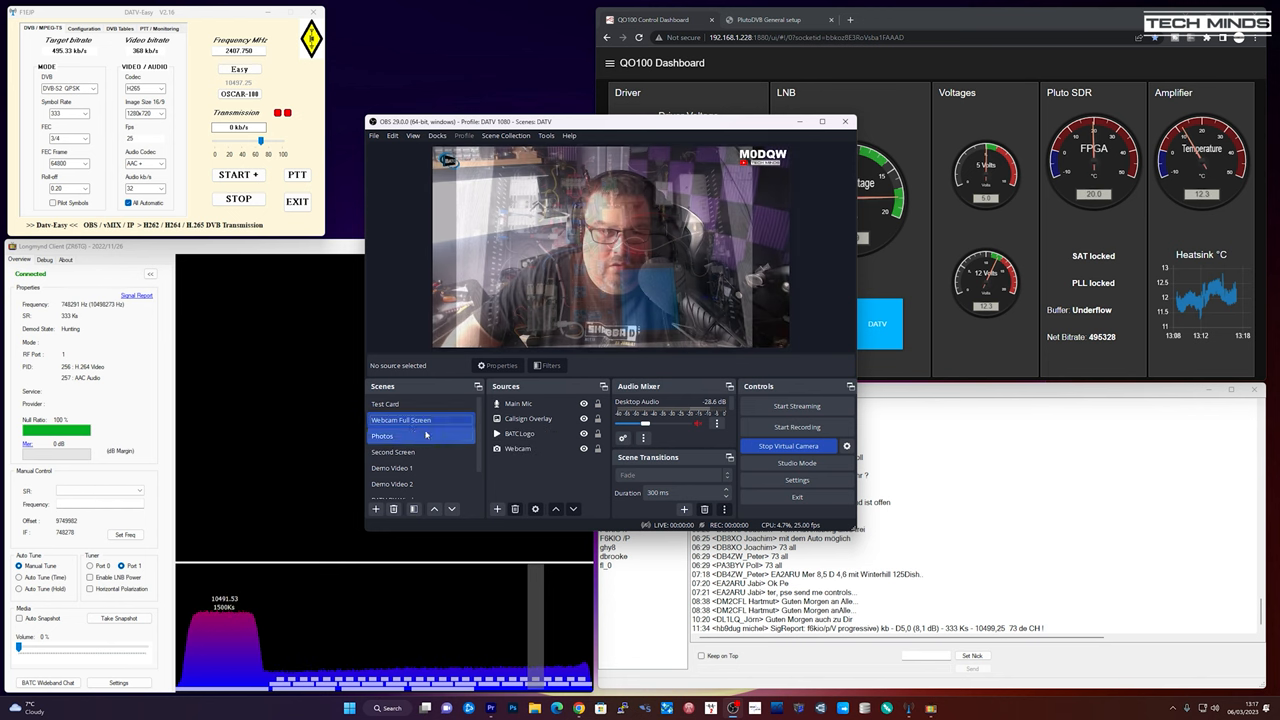
pyautogui.click(384, 404)
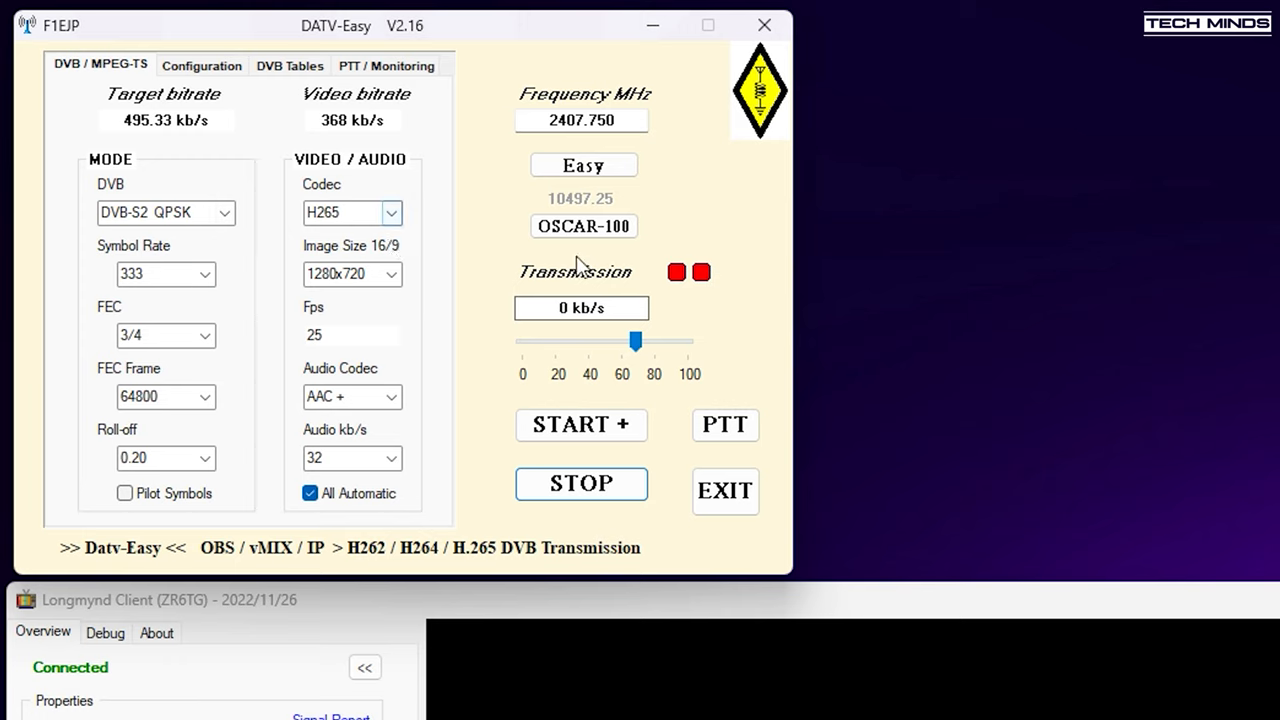
pyautogui.moveTo(484, 282)
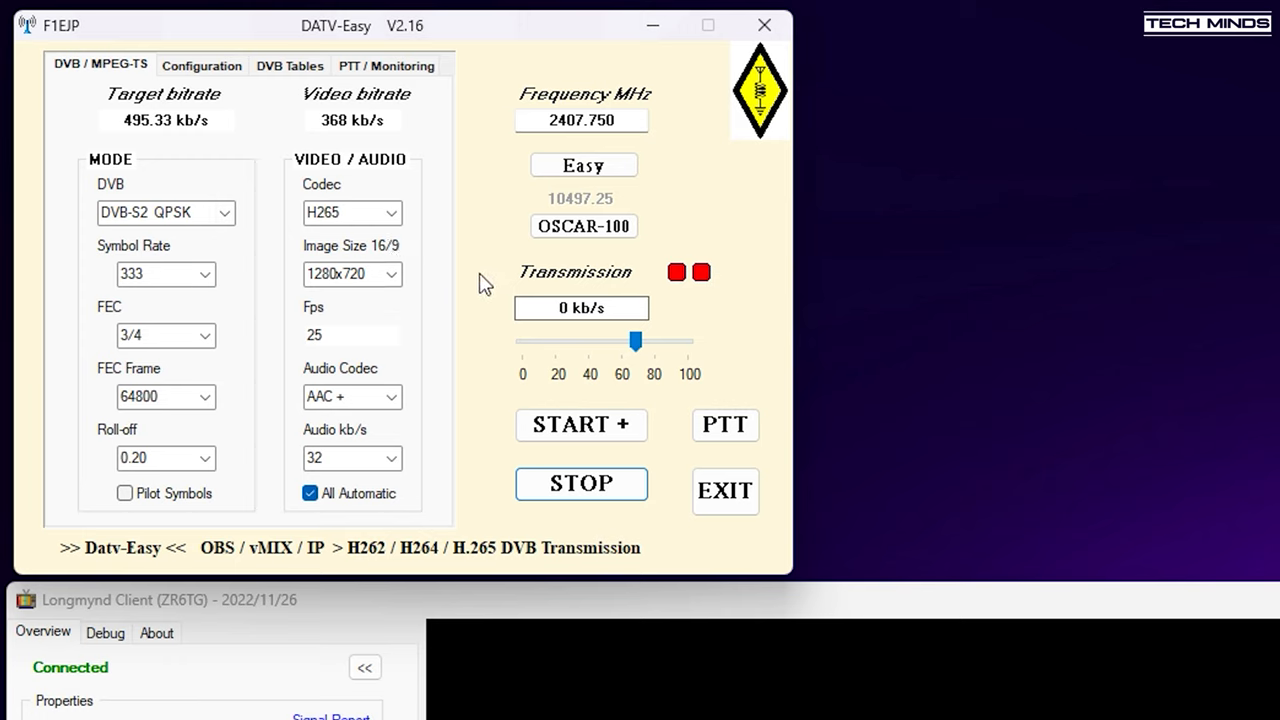
pyautogui.moveTo(436, 330)
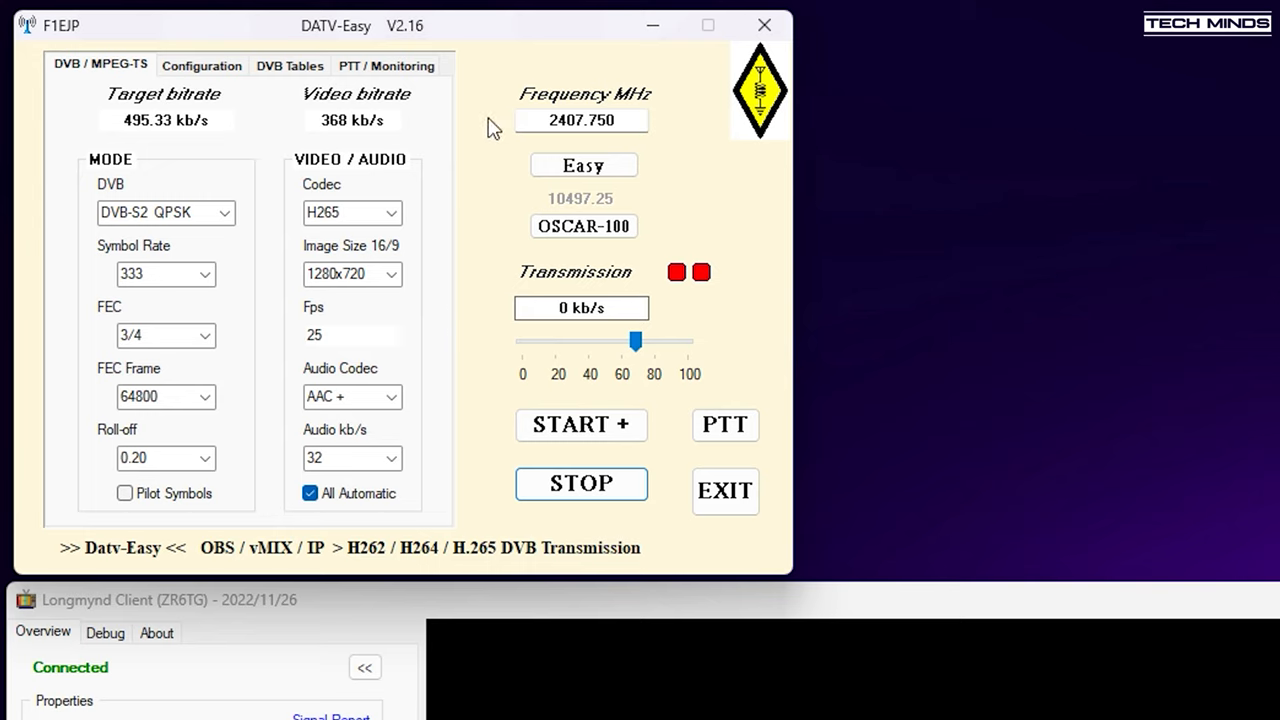
pyautogui.moveTo(184, 336)
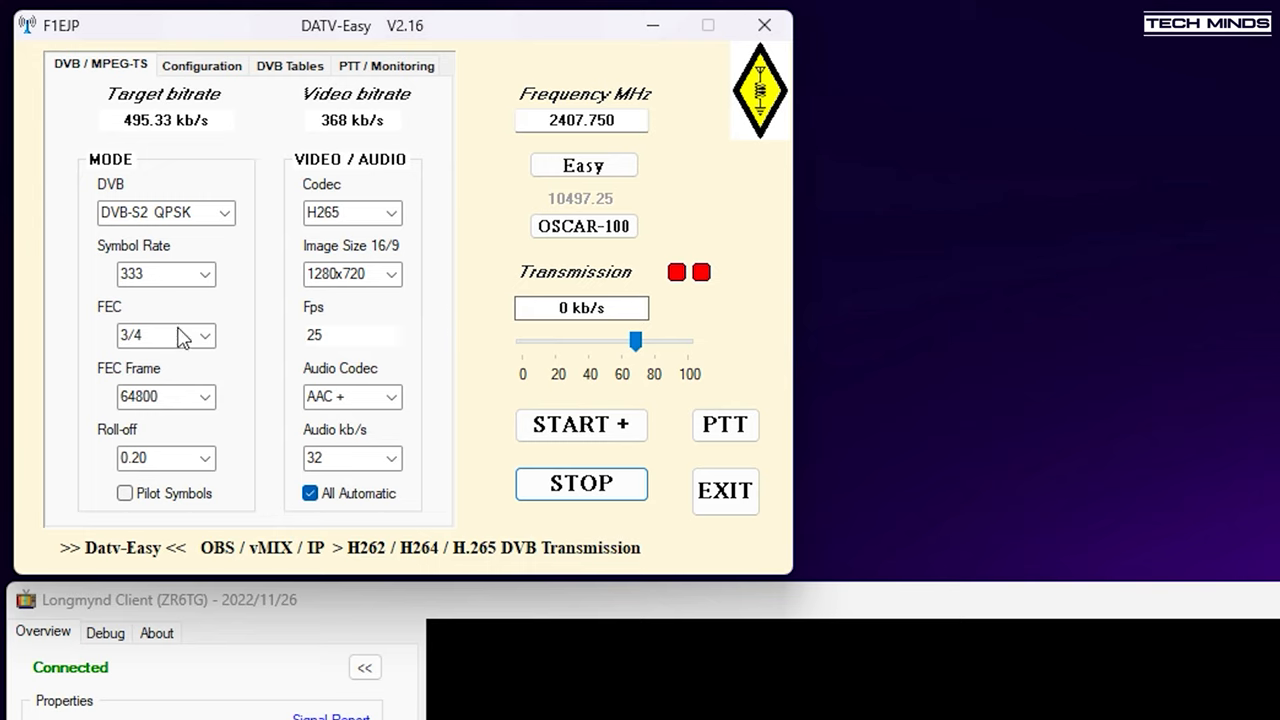
pyautogui.moveTo(204, 92)
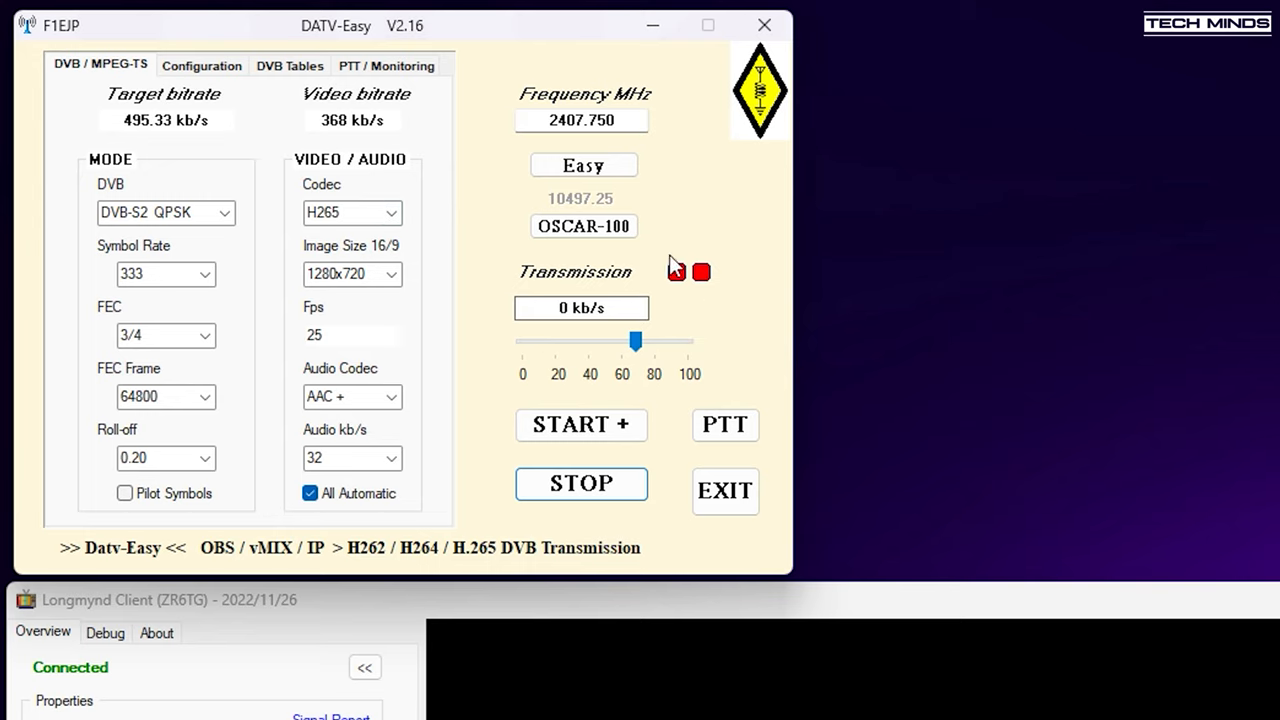
# Show the Configuration page with the Pluto SDR, OBS source and NVIDIA encoder settings
pyautogui.click(200, 64)
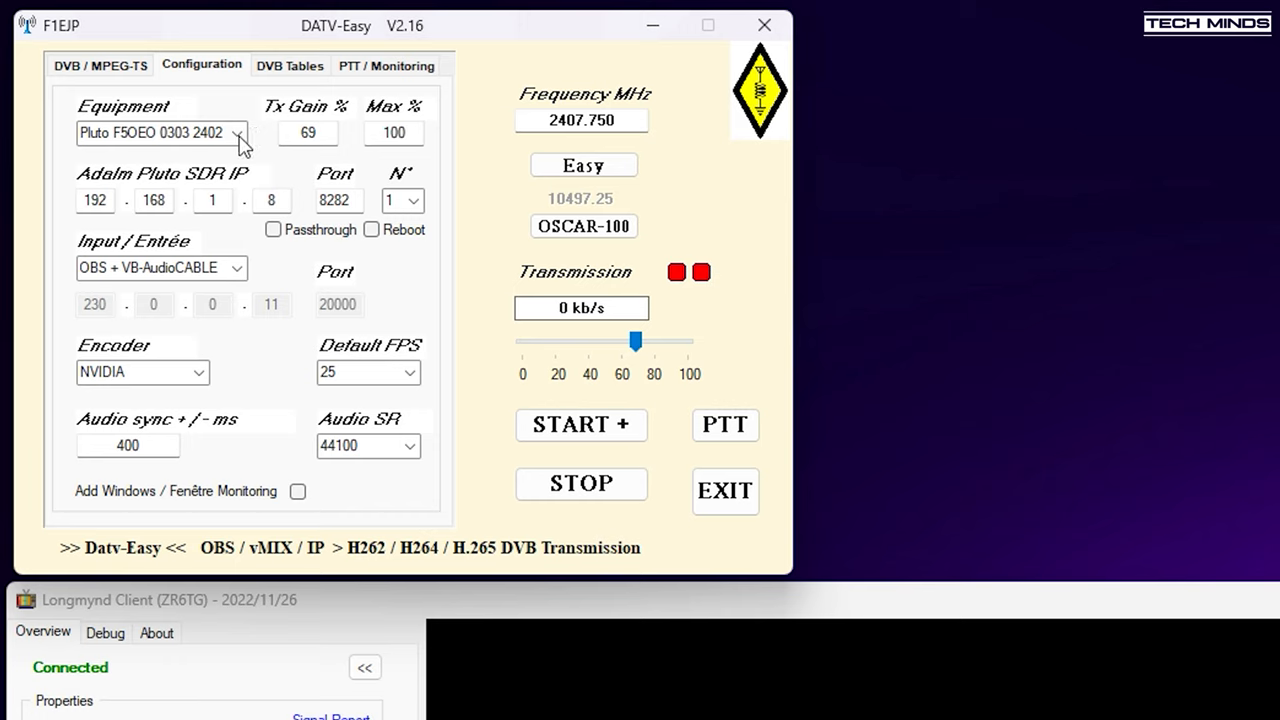
pyautogui.click(238, 132)
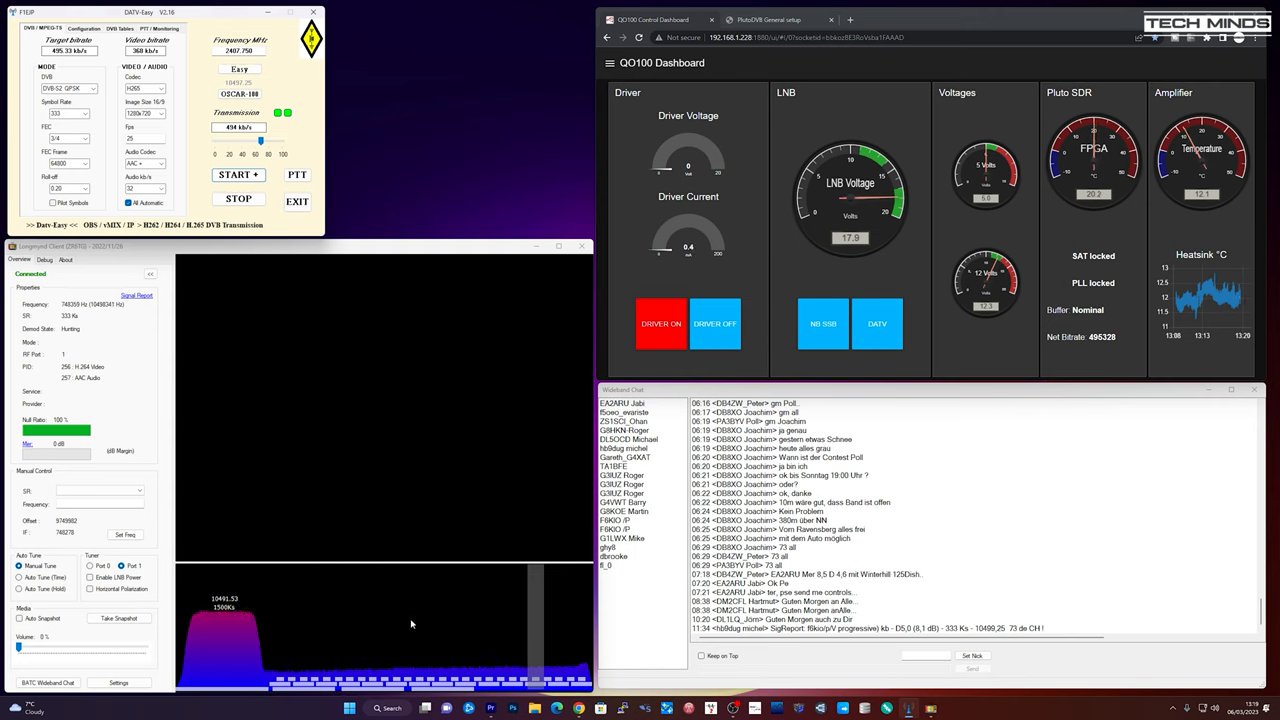
# Switch the amplifier driver on with the DRIVER ON button
pyautogui.click(660, 324)
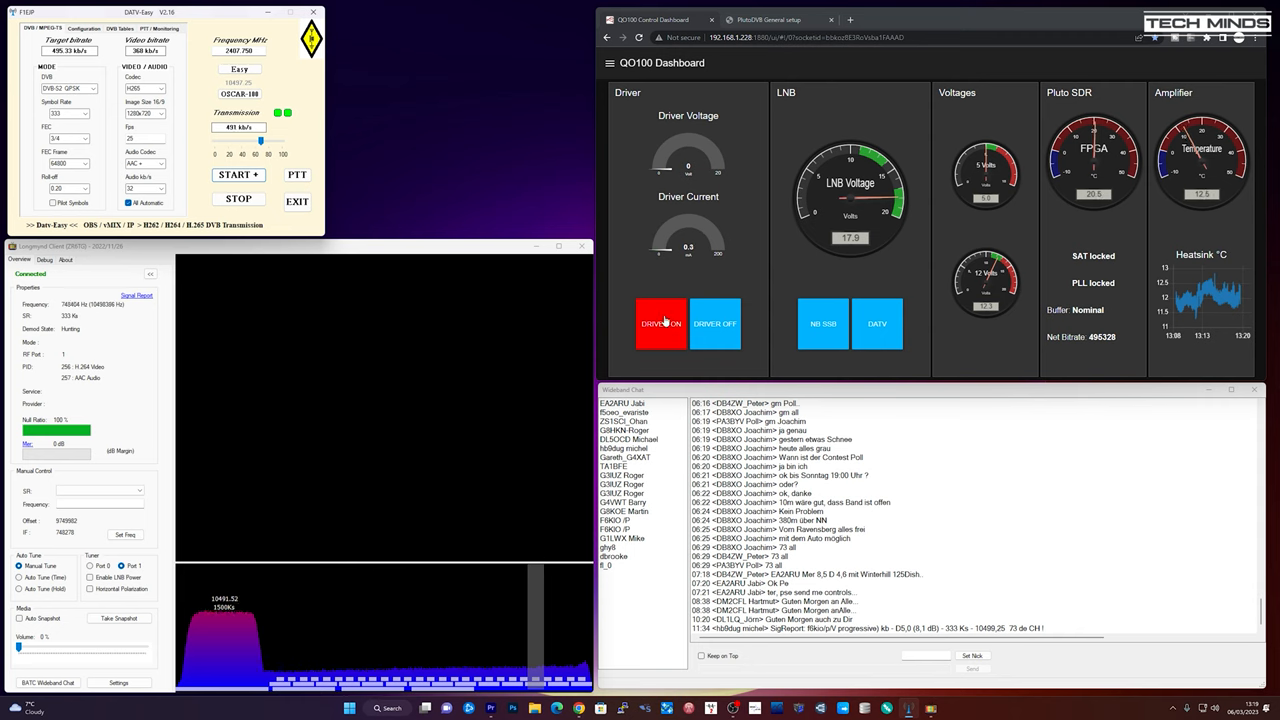
pyautogui.click(660, 324)
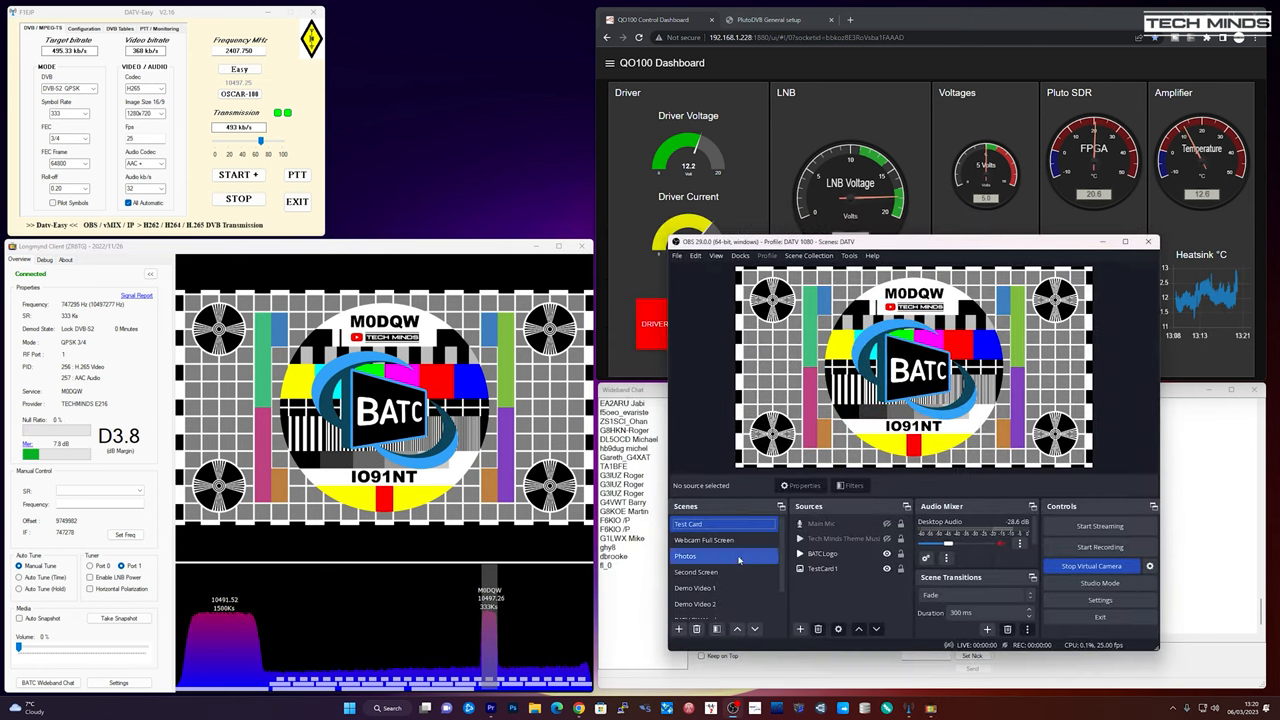
# Start streaming the test card scene to the Pluto so Longmynd decodes it
pyautogui.click(704, 540)
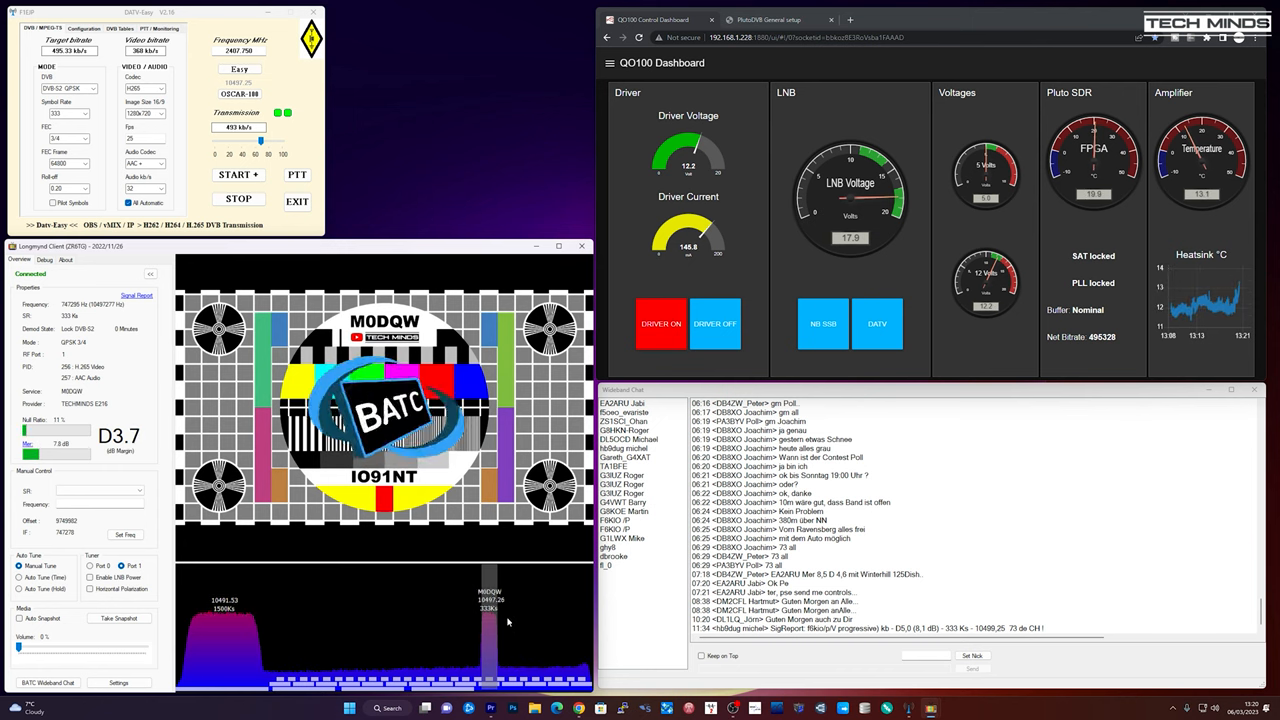
# Switch the amplifier driver off so the DATV transmission and decoded picture stop
pyautogui.click(714, 324)
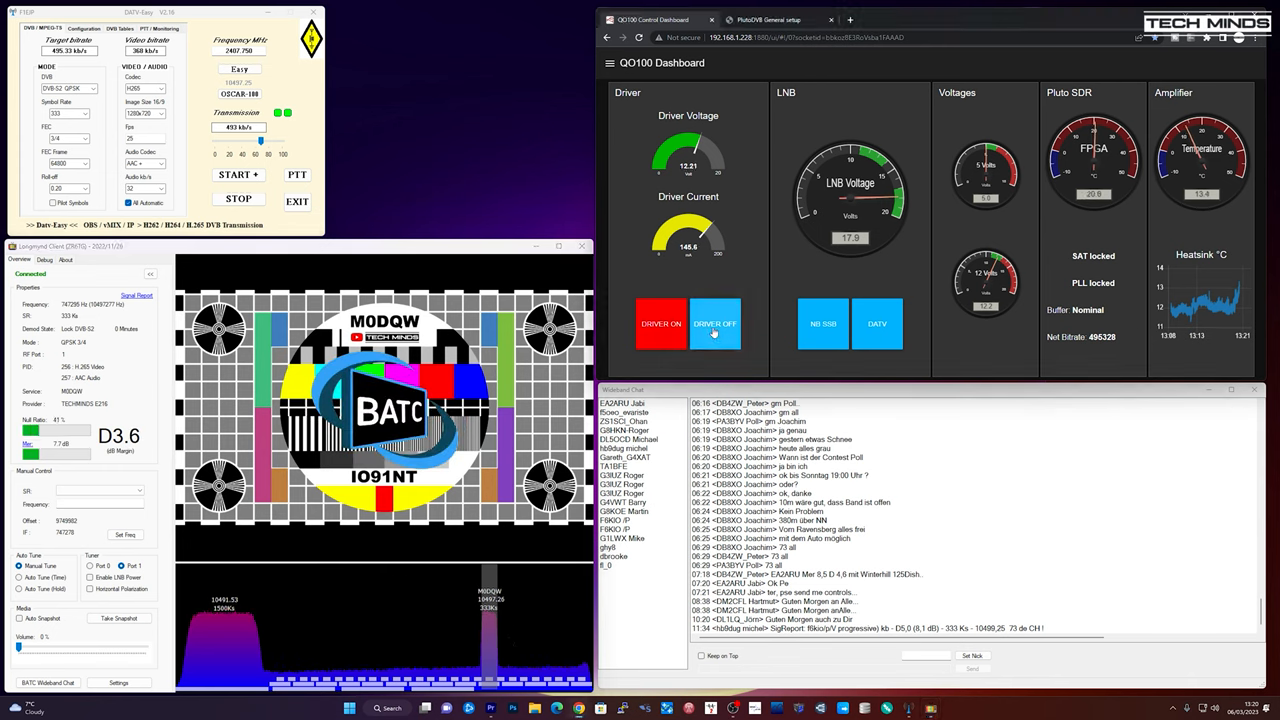
pyautogui.click(716, 324)
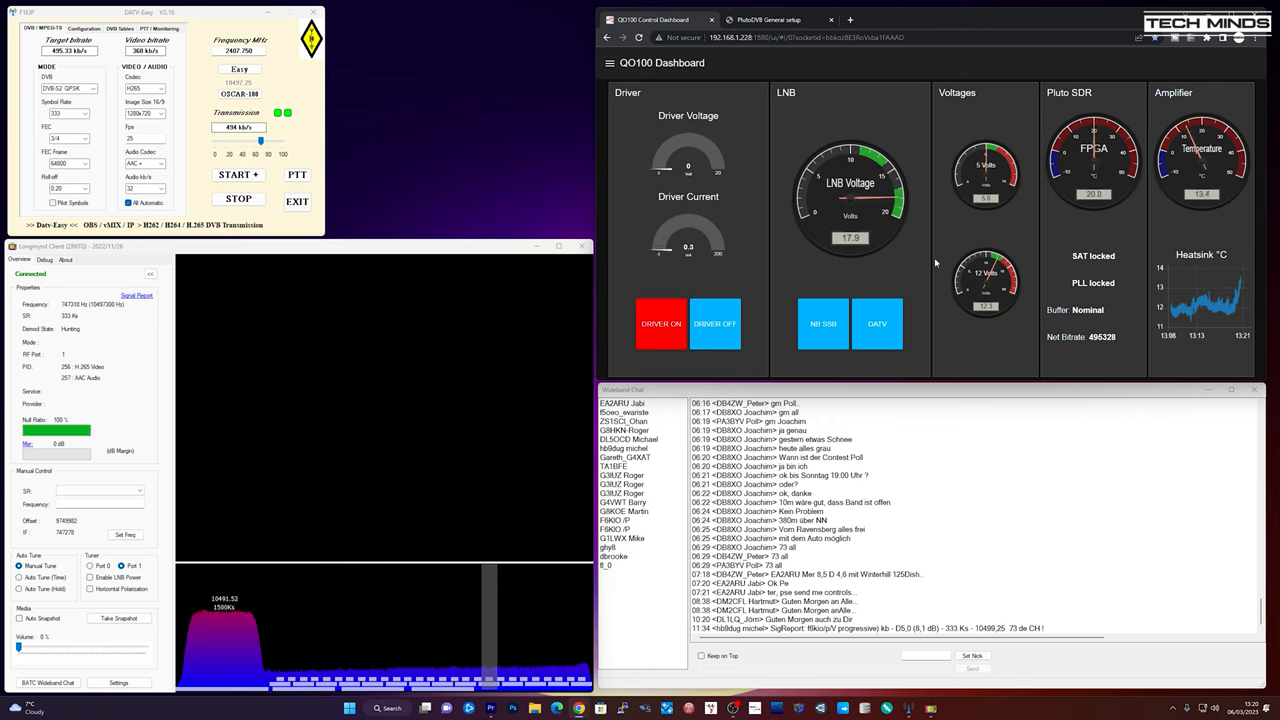
pyautogui.moveTo(580, 580)
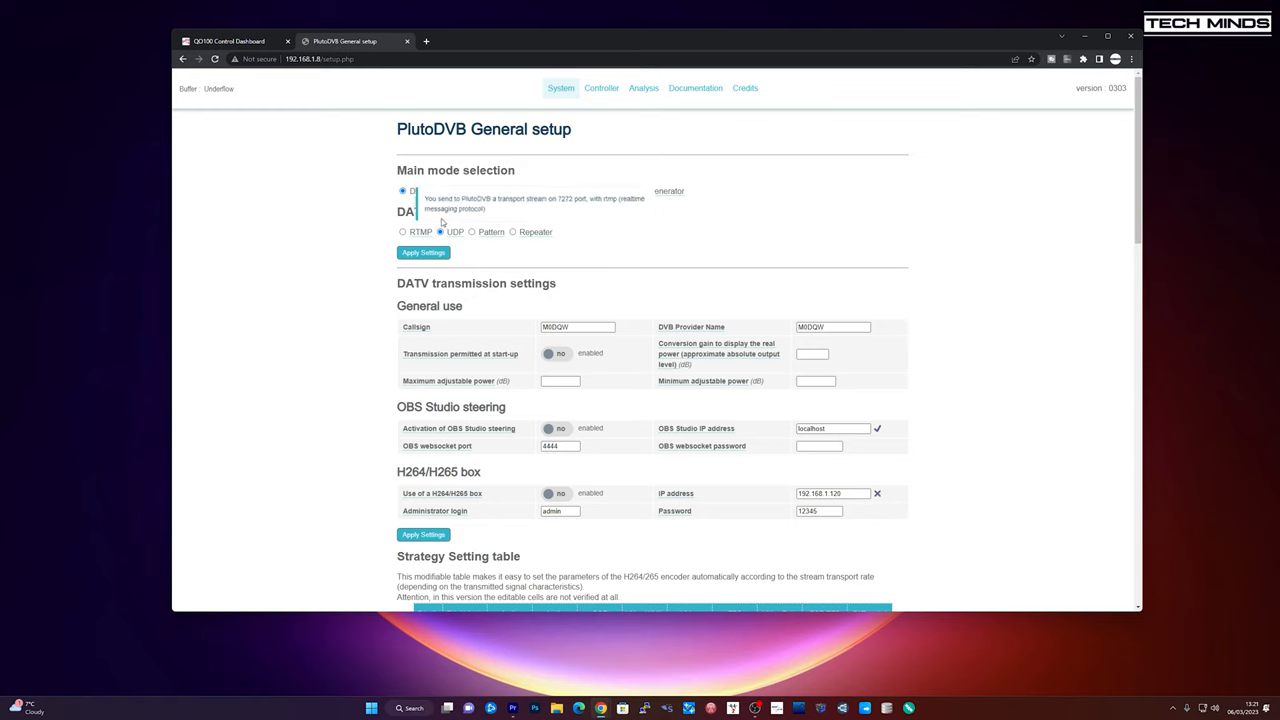
pyautogui.moveTo(448, 200)
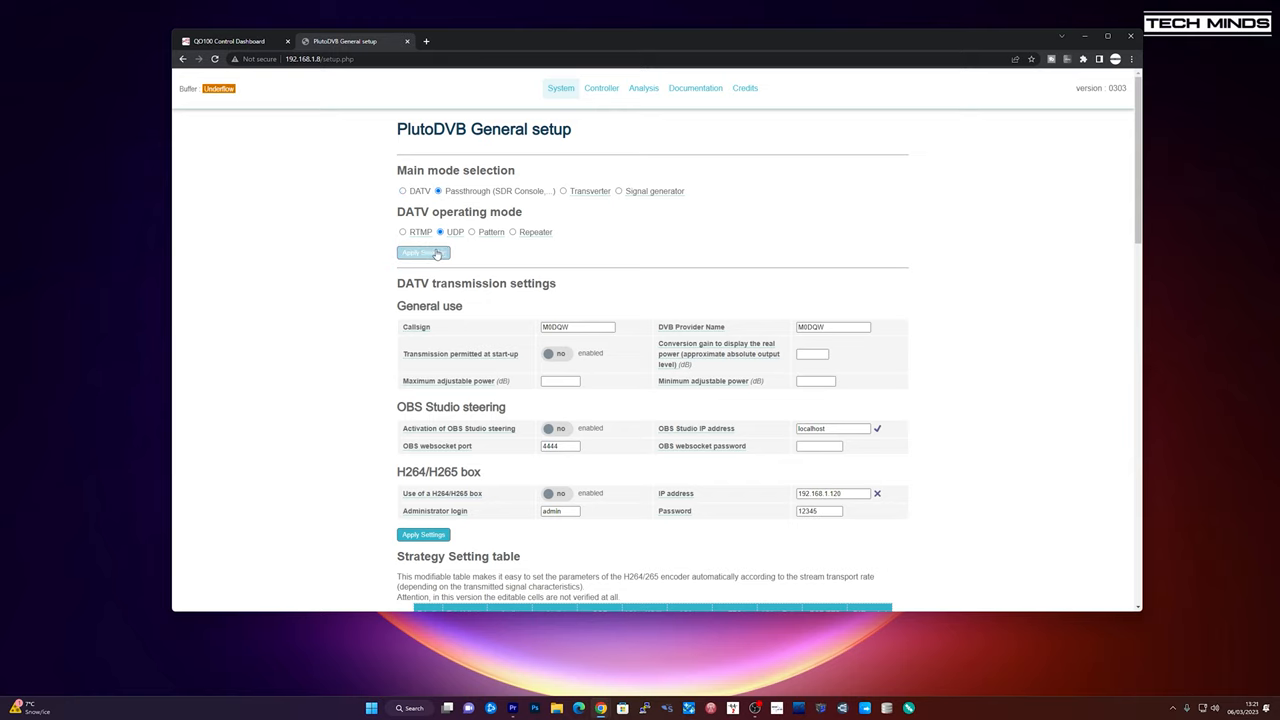
# Apply the Passthrough main mode setting on the PlutoDVB General setup page
pyautogui.click(424, 252)
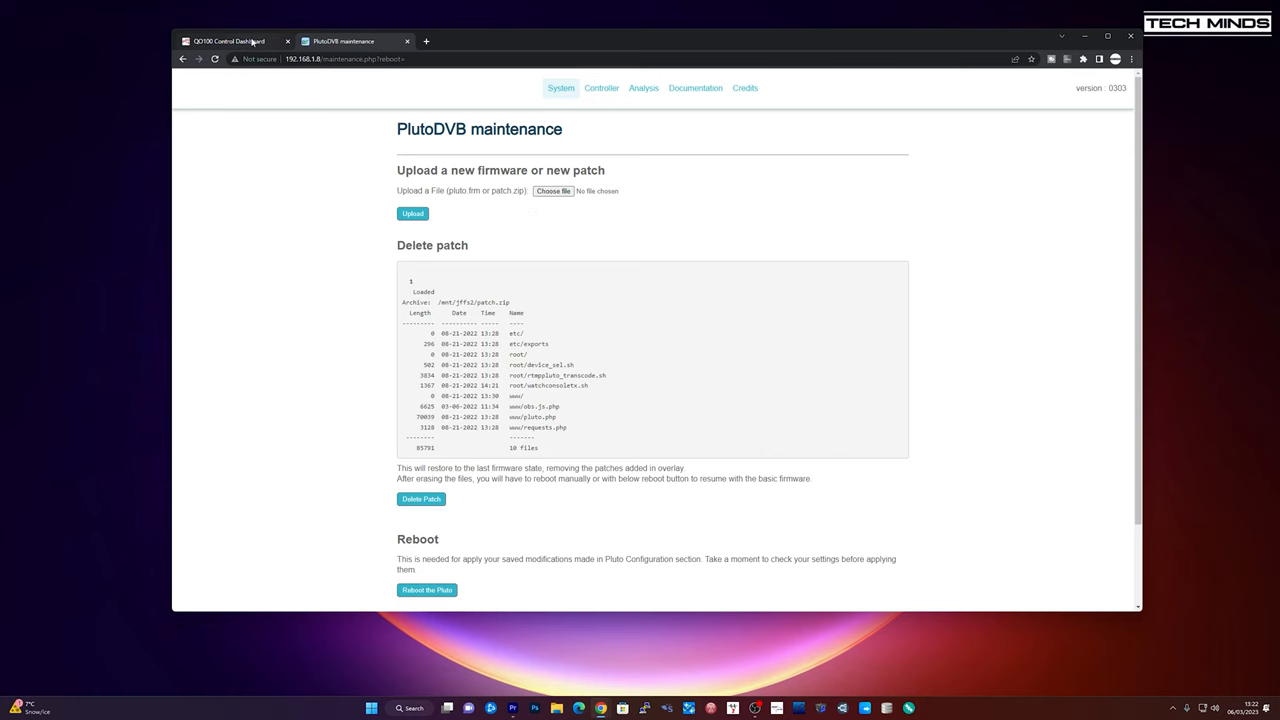
# Start SDR Console with the PlutoSDR selected so the QO-100 narrowband waterfall appears
pyautogui.click(228, 40)
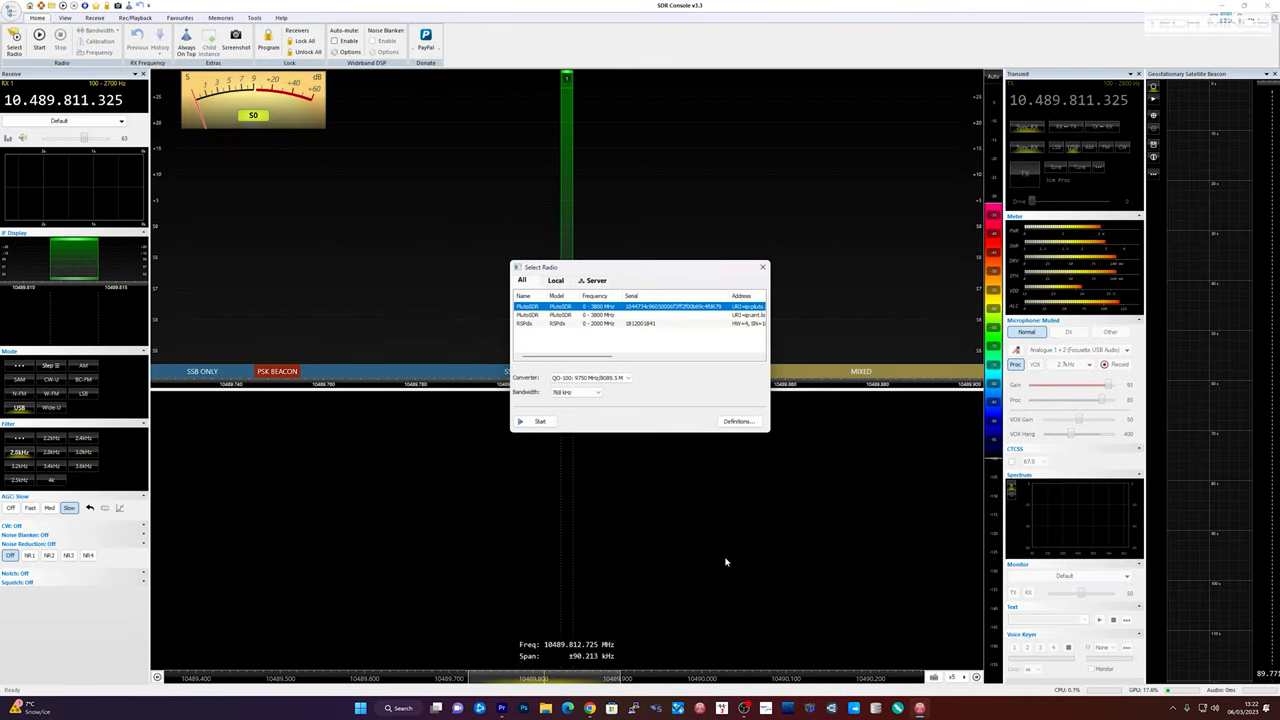
pyautogui.click(540, 420)
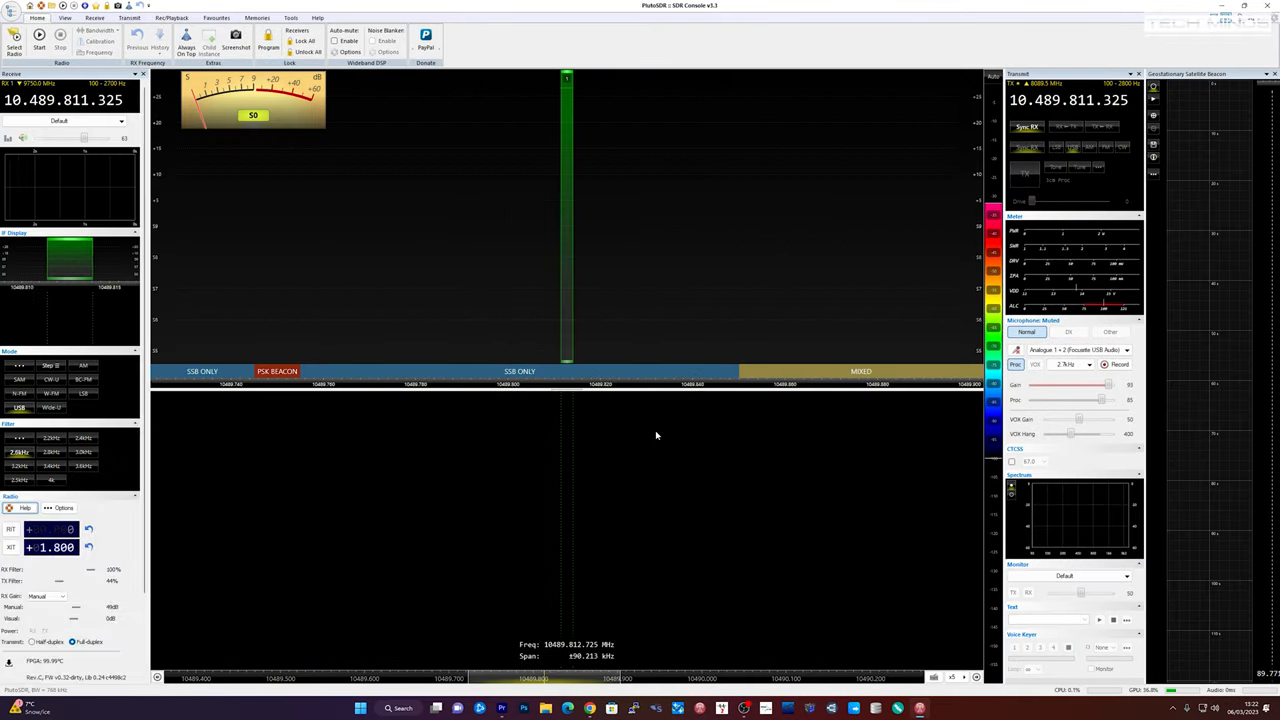
pyautogui.click(40, 44)
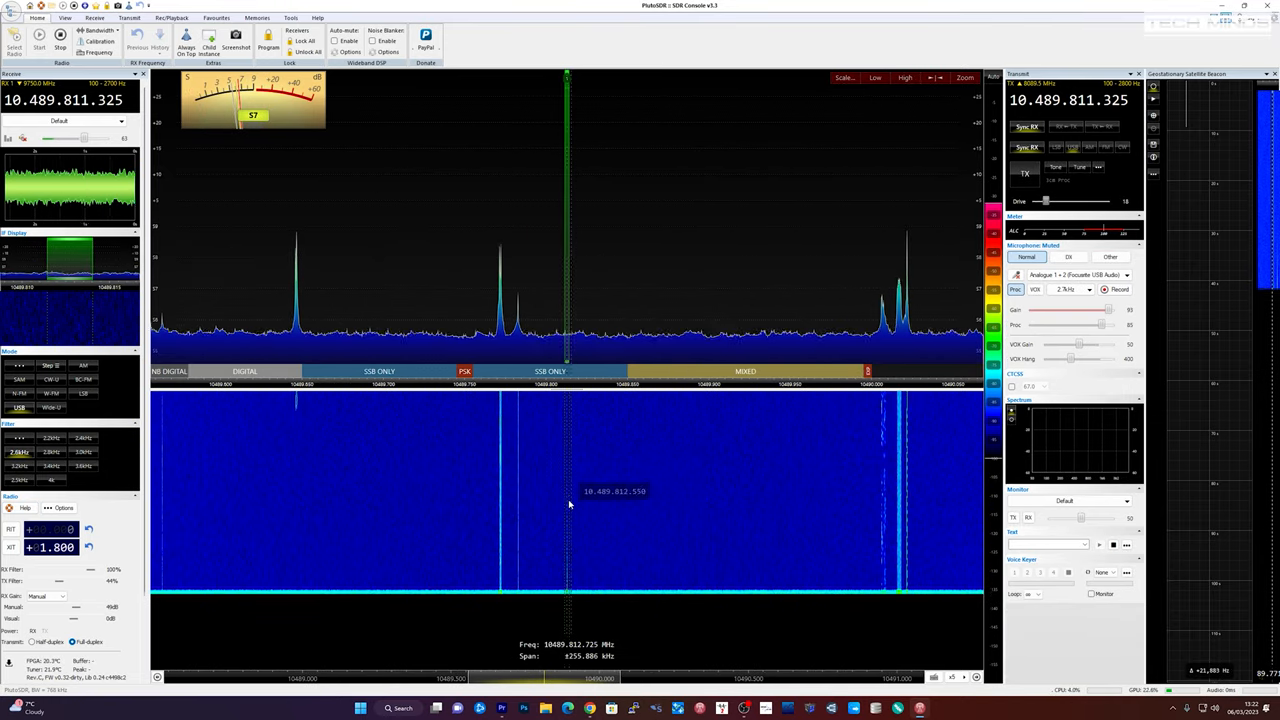
pyautogui.moveTo(670, 596)
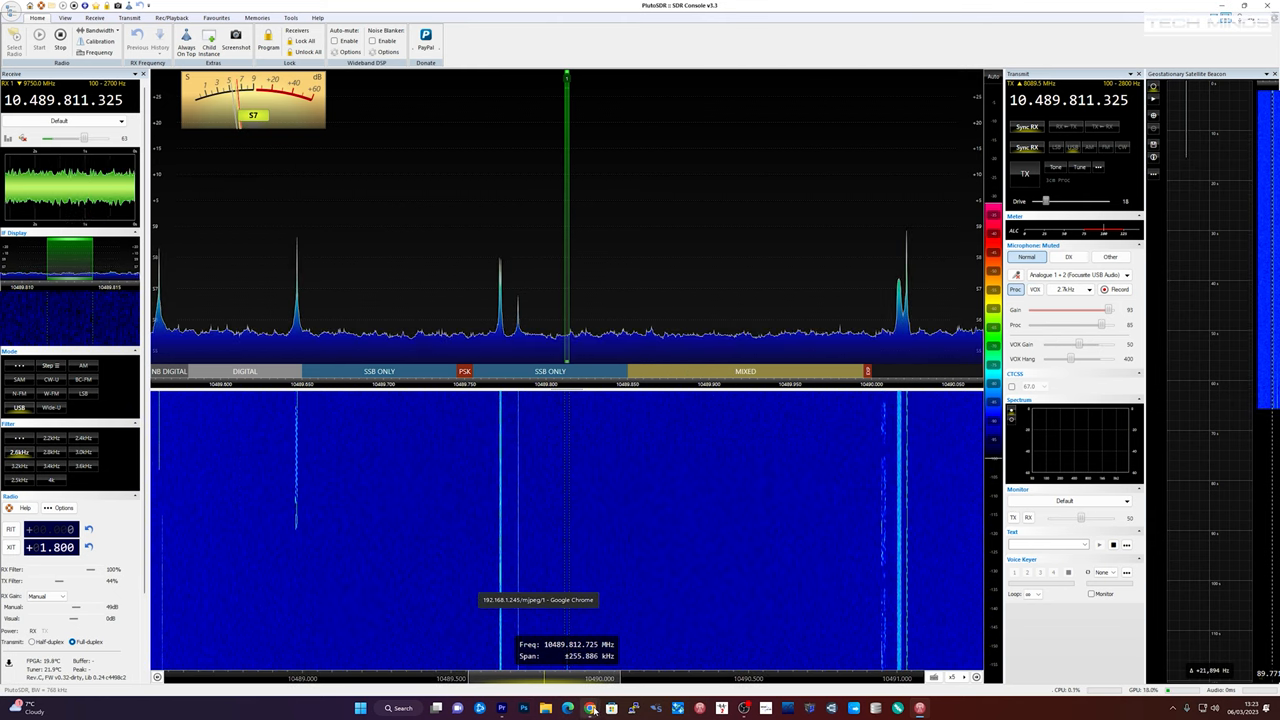
# Retune the receiver to 10.489.819.025 MHz in the narrowband passband
pyautogui.click(588, 708)
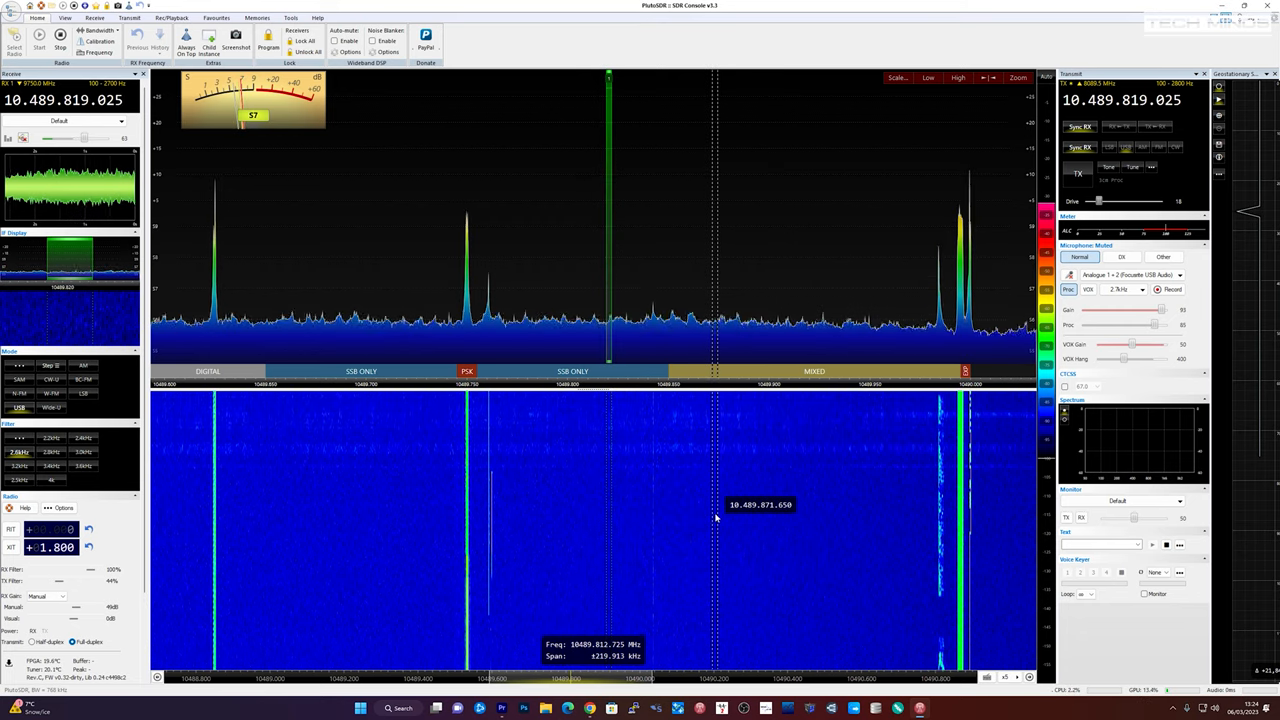
# Tune to 10.489.856.250 MHz and switch the amplifier driver back on
pyautogui.click(676, 510)
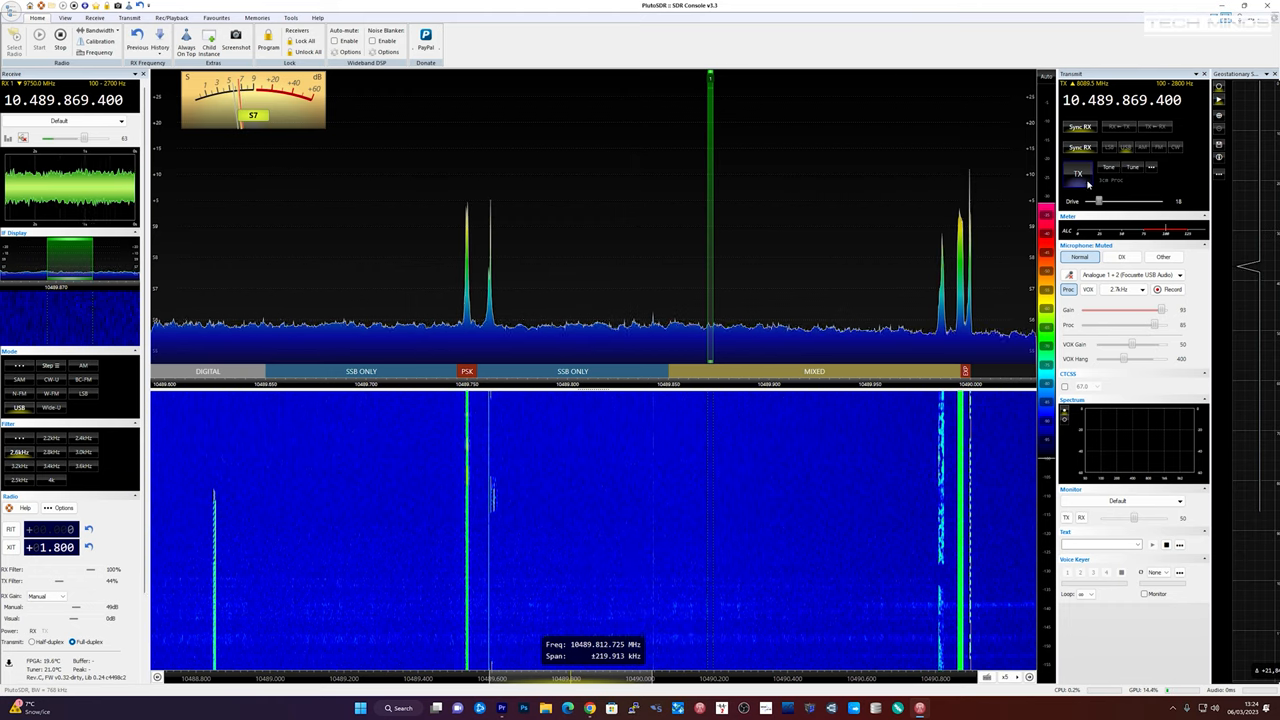
pyautogui.moveTo(648, 538)
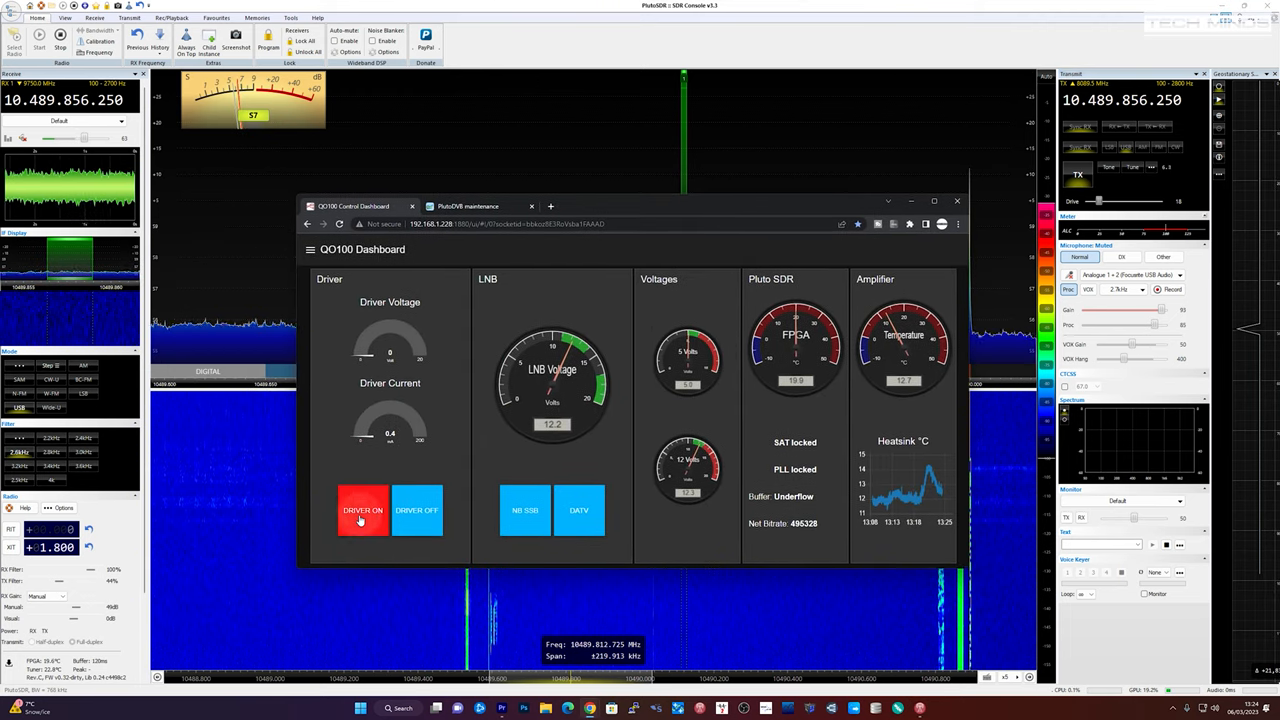
pyautogui.click(362, 510)
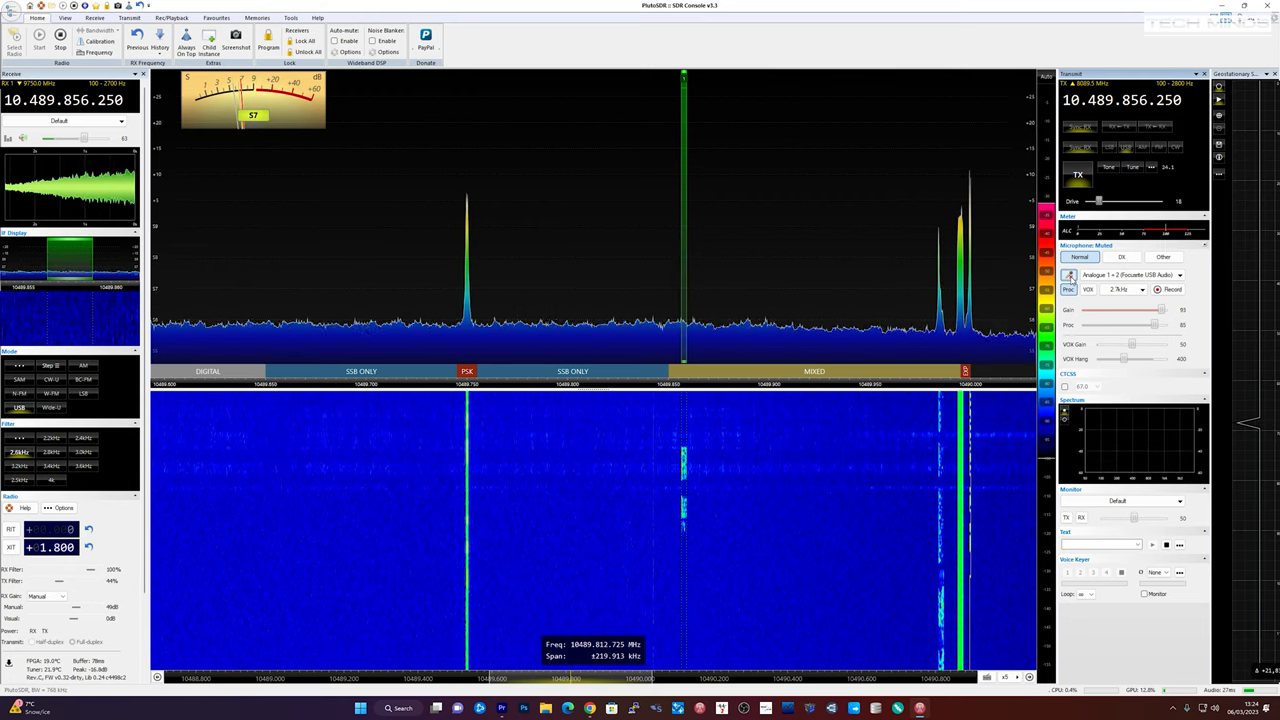
pyautogui.moveTo(764, 532)
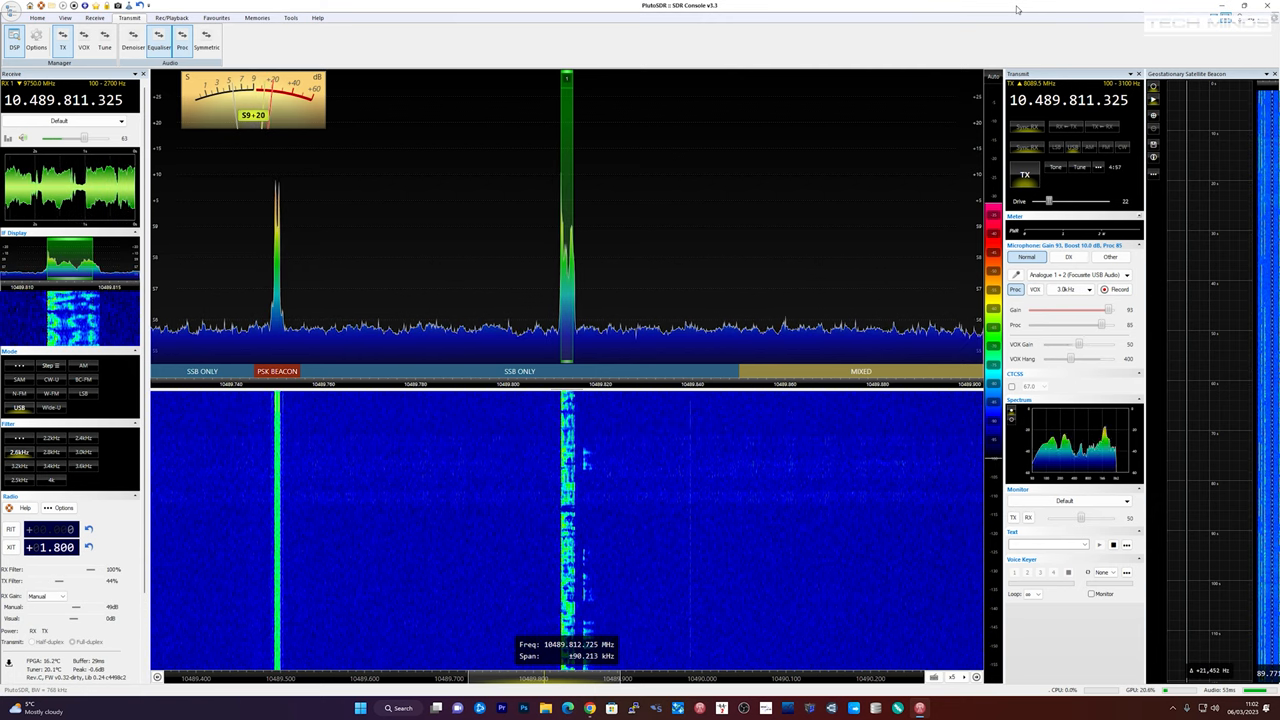
# Stop the SSB transmission at 10.489.811.325 MHz with the TX button
pyautogui.click(1016, 276)
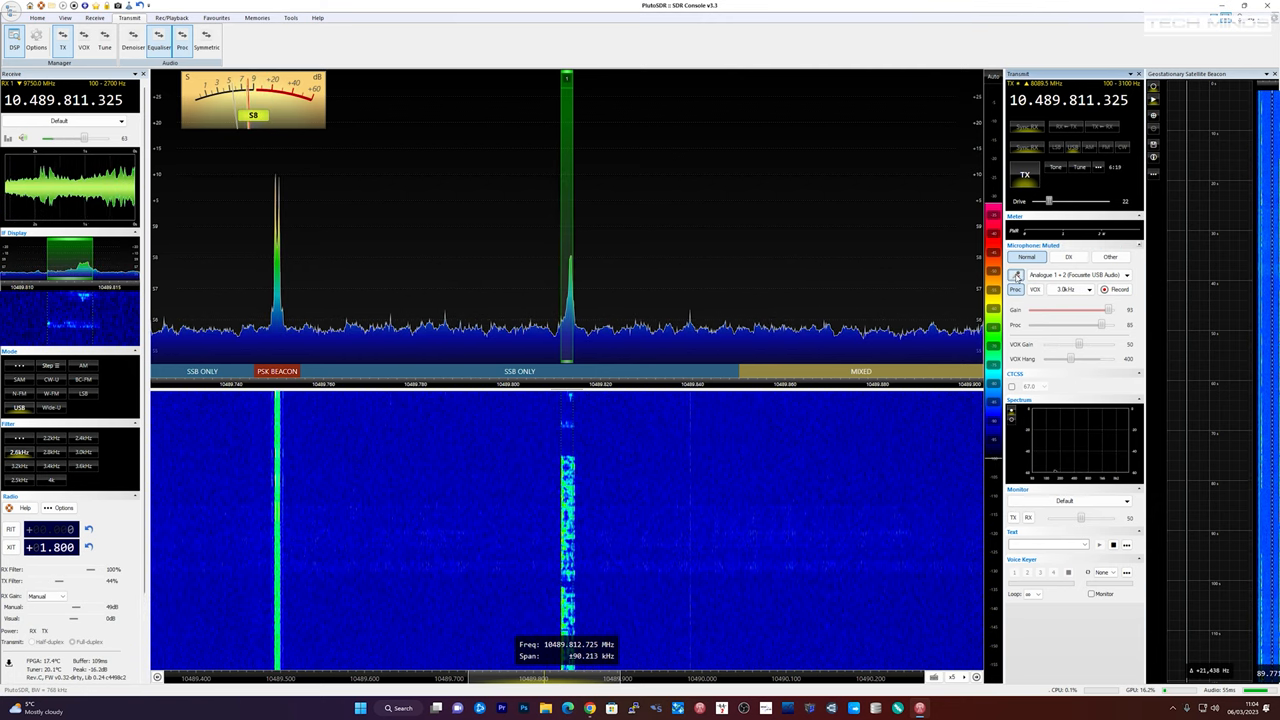